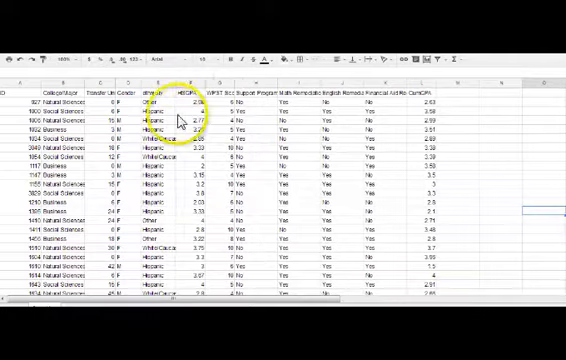
pyautogui.moveTo(510, 168)
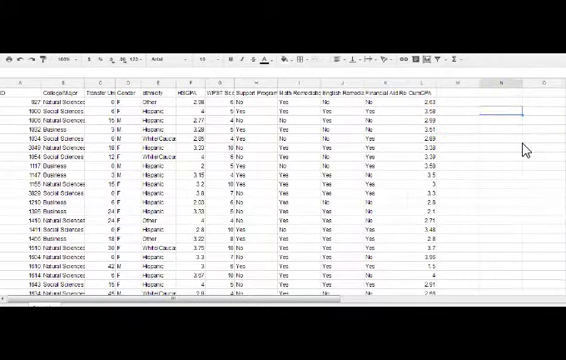
pyautogui.write('3.65')
pyautogui.write('score')
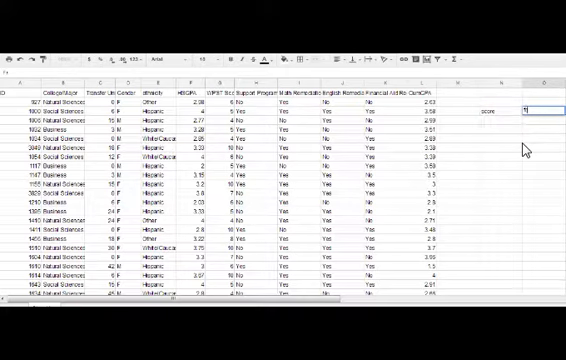
pyautogui.write('frequency')
pyautogui.click(500, 120)
pyautogui.write('4')
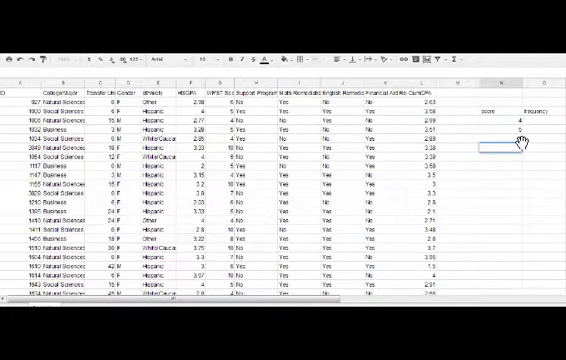
pyautogui.write('8')
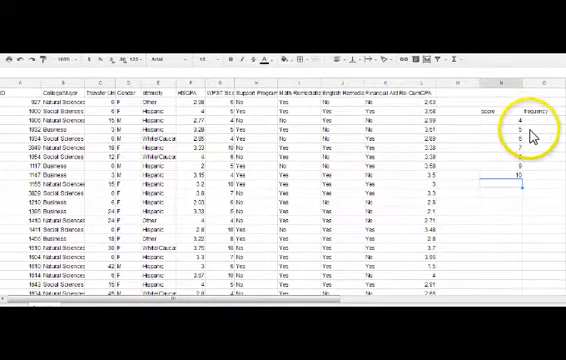
pyautogui.moveTo(468, 144)
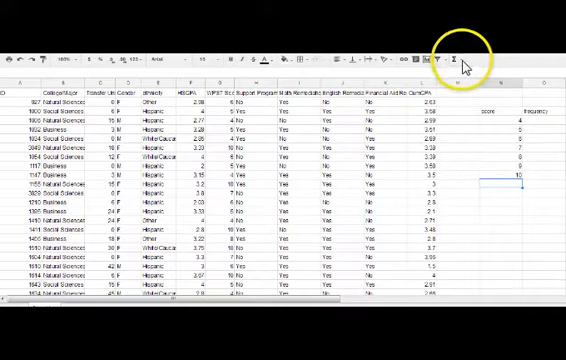
pyautogui.moveTo(450, 56)
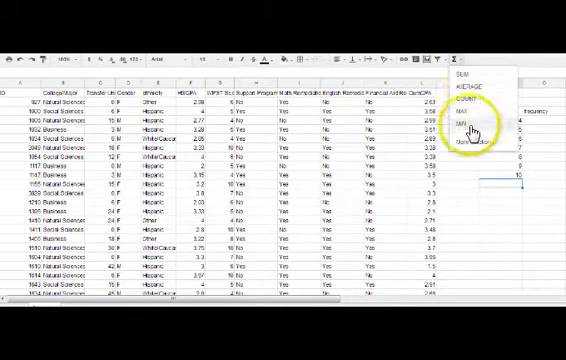
pyautogui.moveTo(476, 88)
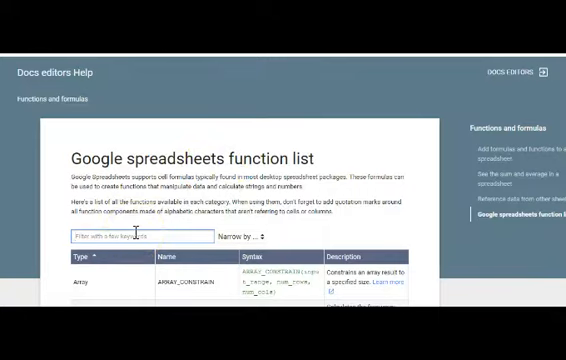
pyautogui.write('fre')
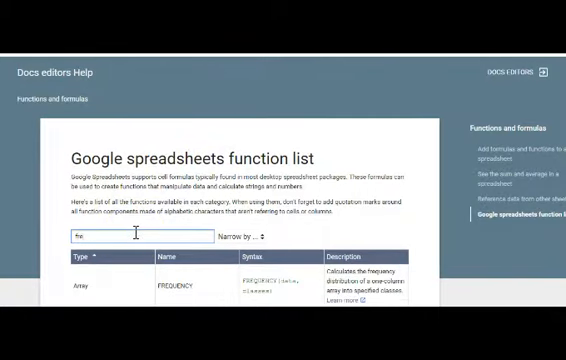
pyautogui.write('frequency')
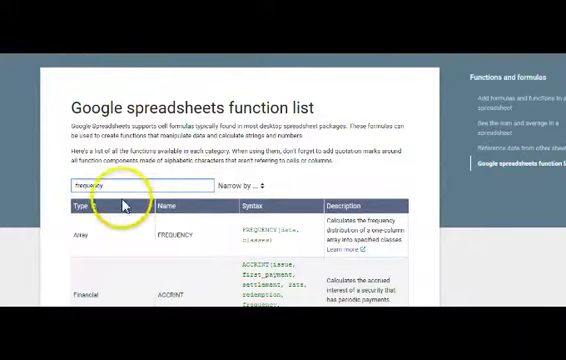
pyautogui.scroll(-3)
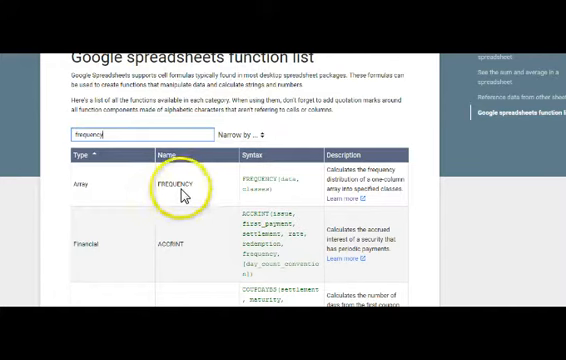
pyautogui.moveTo(288, 178)
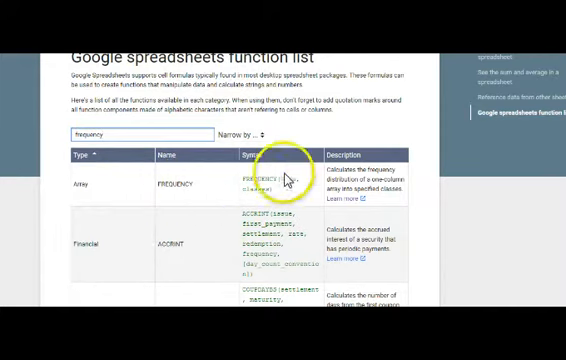
pyautogui.moveTo(284, 180)
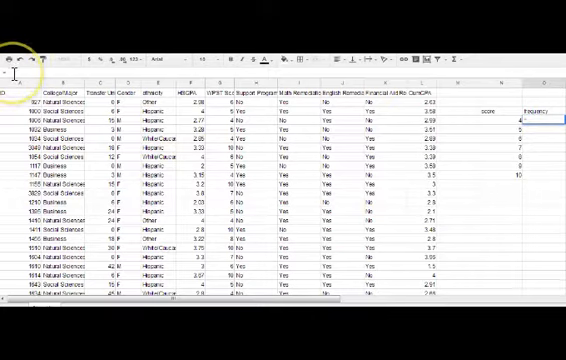
pyautogui.moveTo(496, 144)
pyautogui.write('=frequency(')
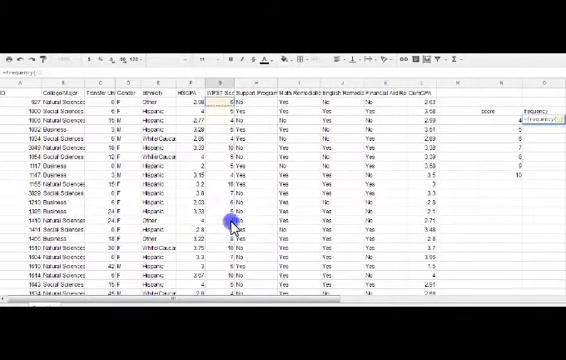
pyautogui.scroll(-3)
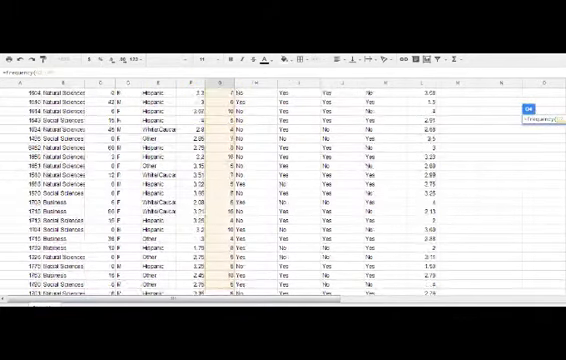
pyautogui.scroll(-3)
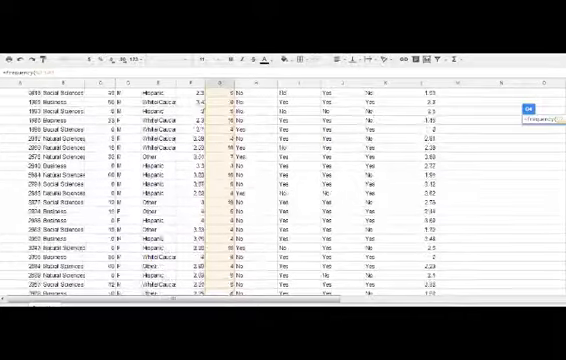
pyautogui.scroll(-3)
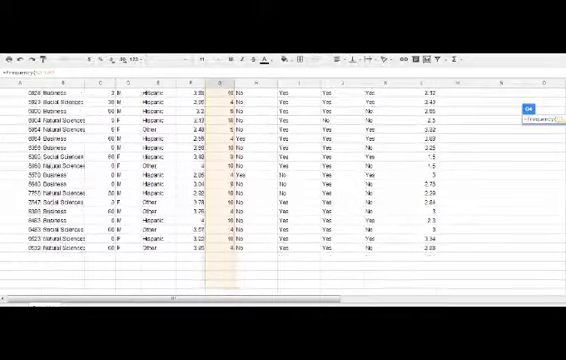
pyautogui.scroll(-3)
pyautogui.write(',')
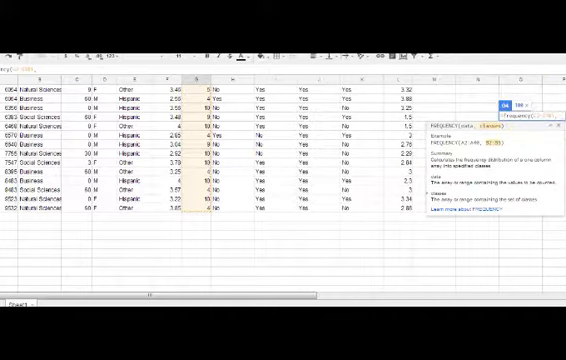
pyautogui.scroll(-3)
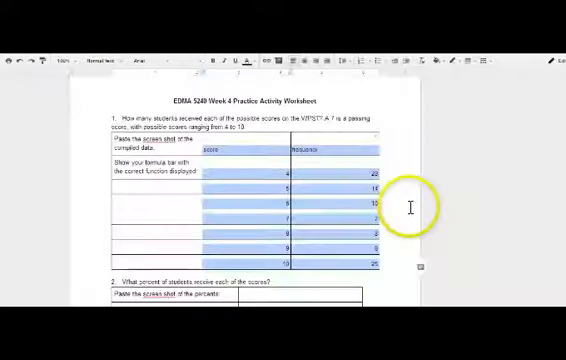
pyautogui.scroll(-3)
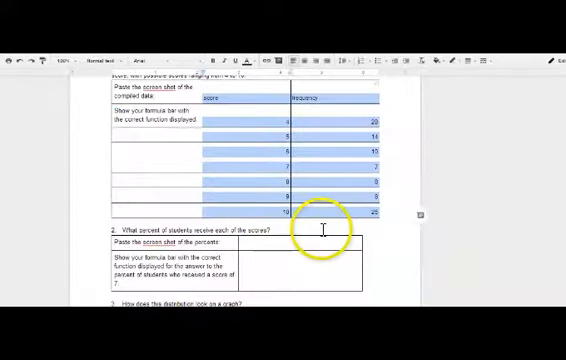
pyautogui.moveTo(360, 212)
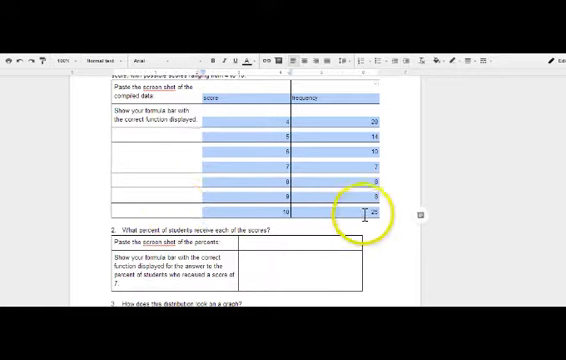